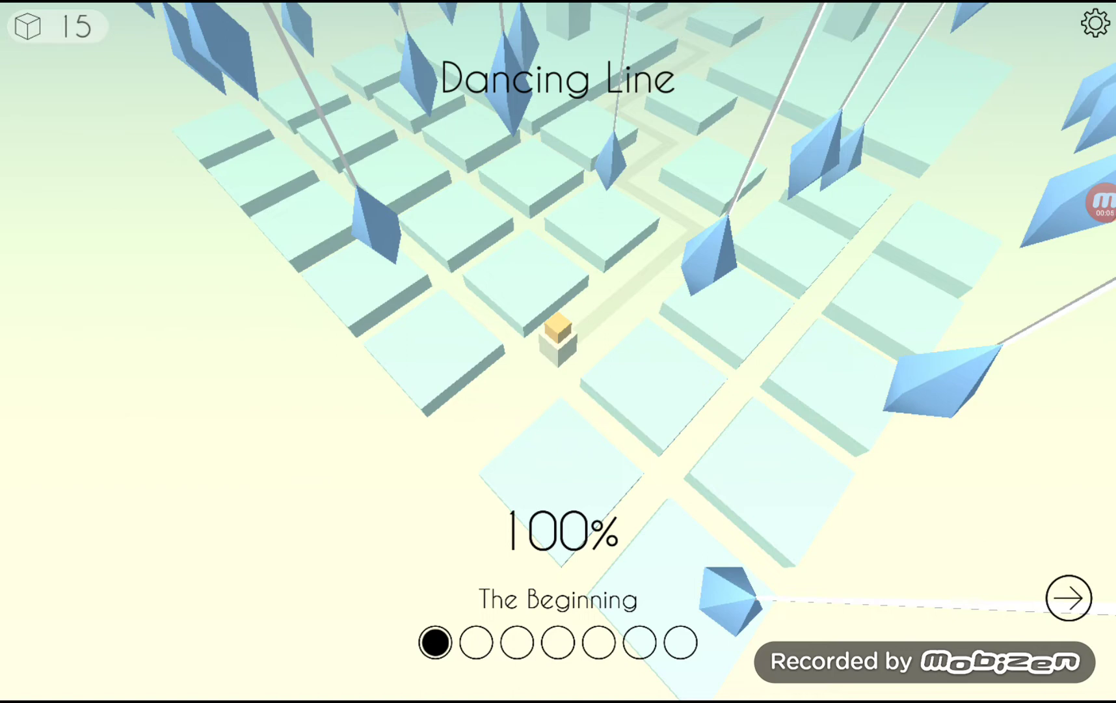
Step: Enter The Beginning from the title screen and tap at its start prompt
click(1069, 599)
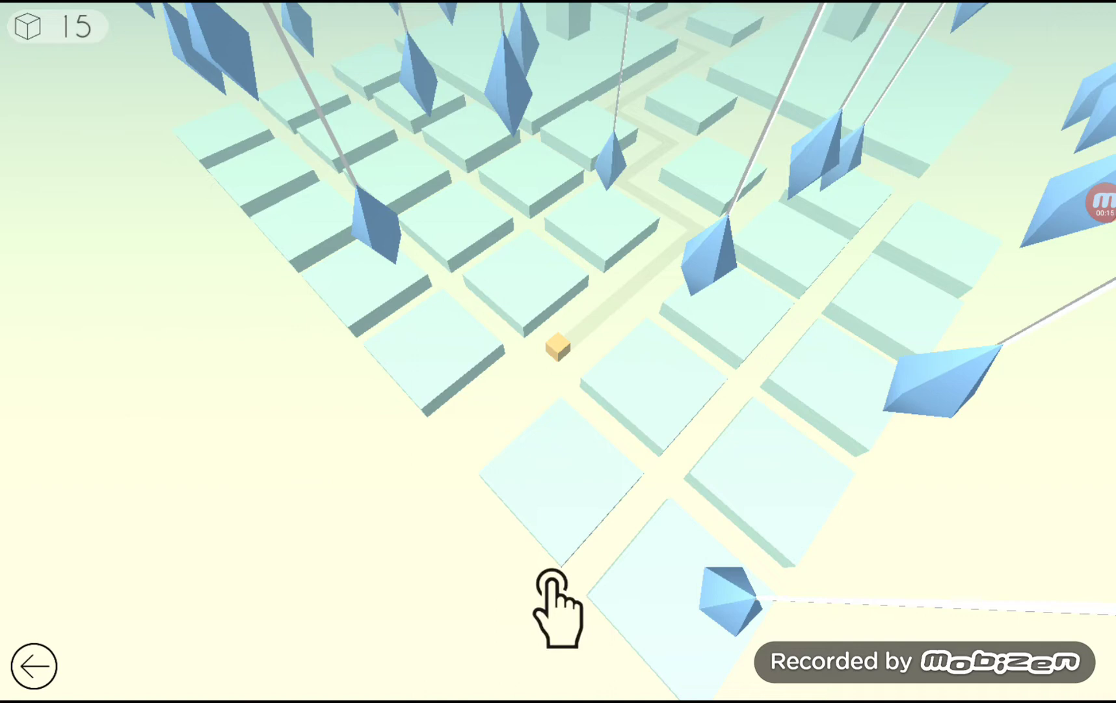
click(555, 585)
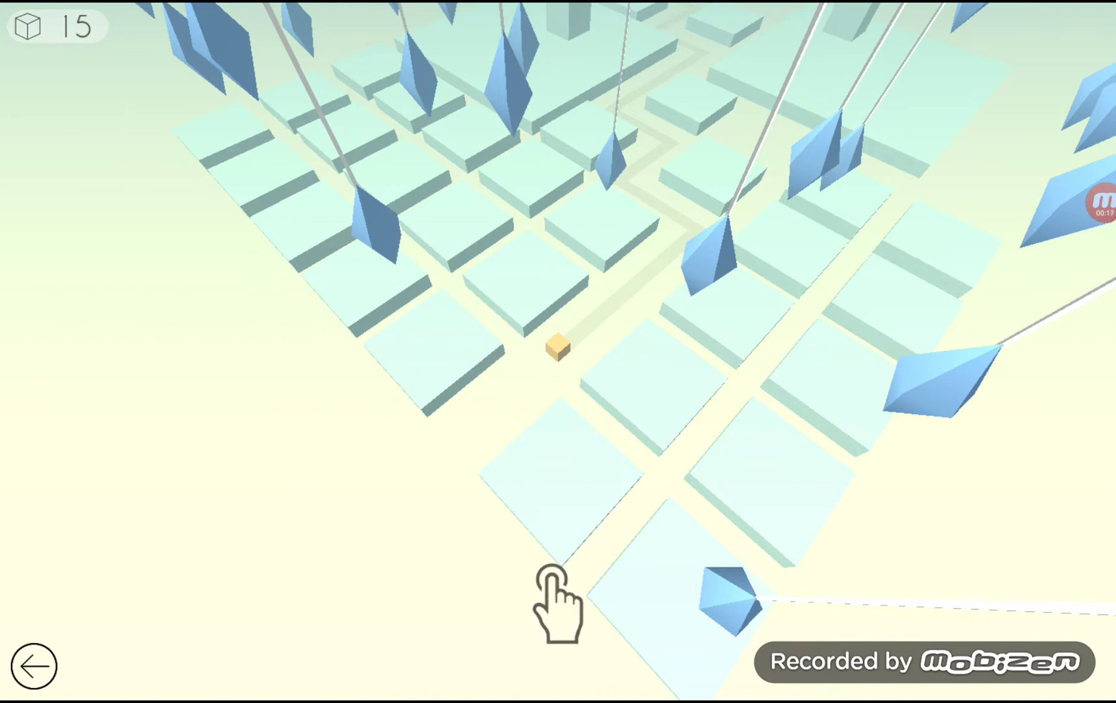
click(557, 573)
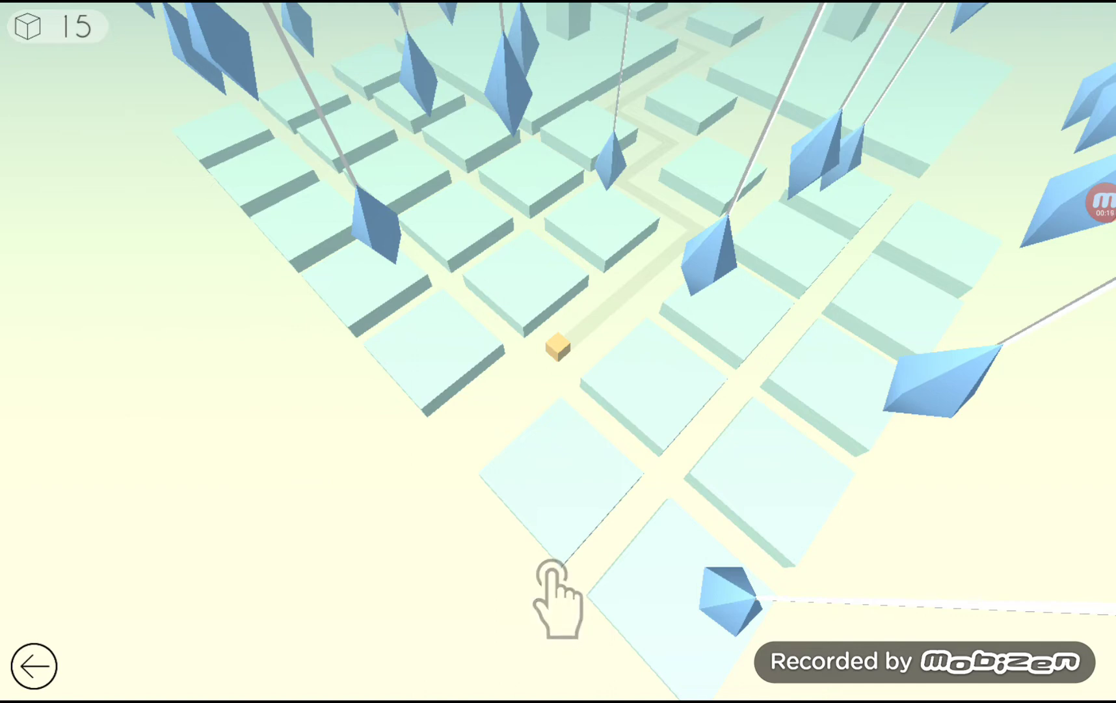
click(560, 577)
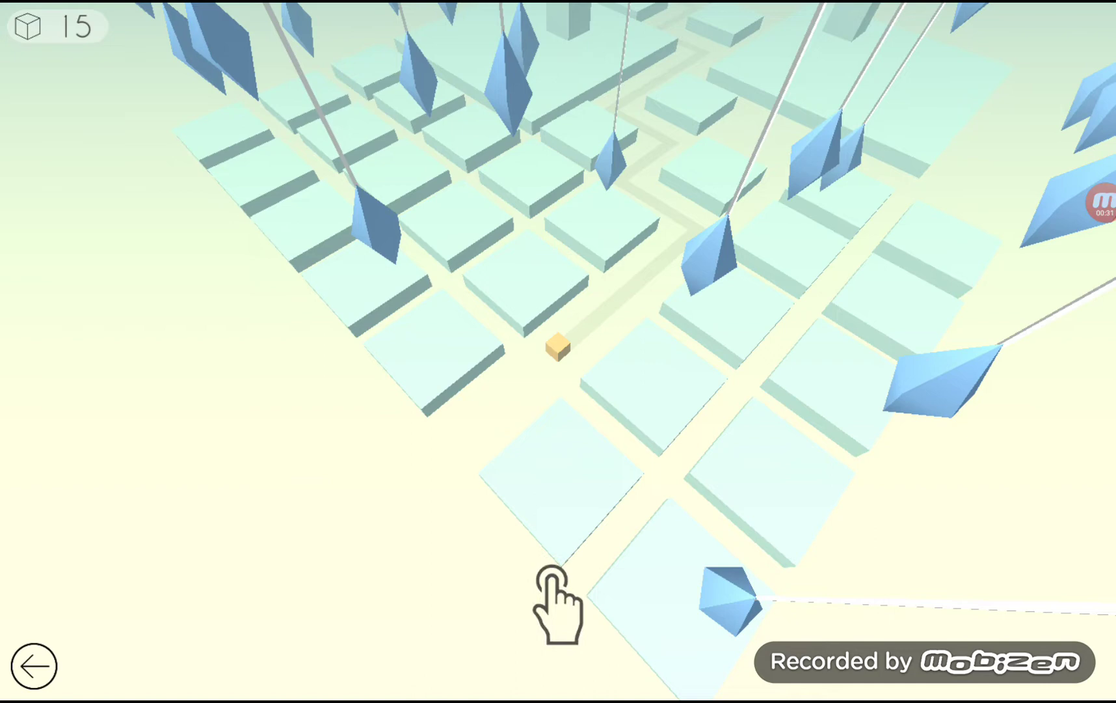
Step: Start the line running into The Beginning and pause it among the grey towers
click(560, 580)
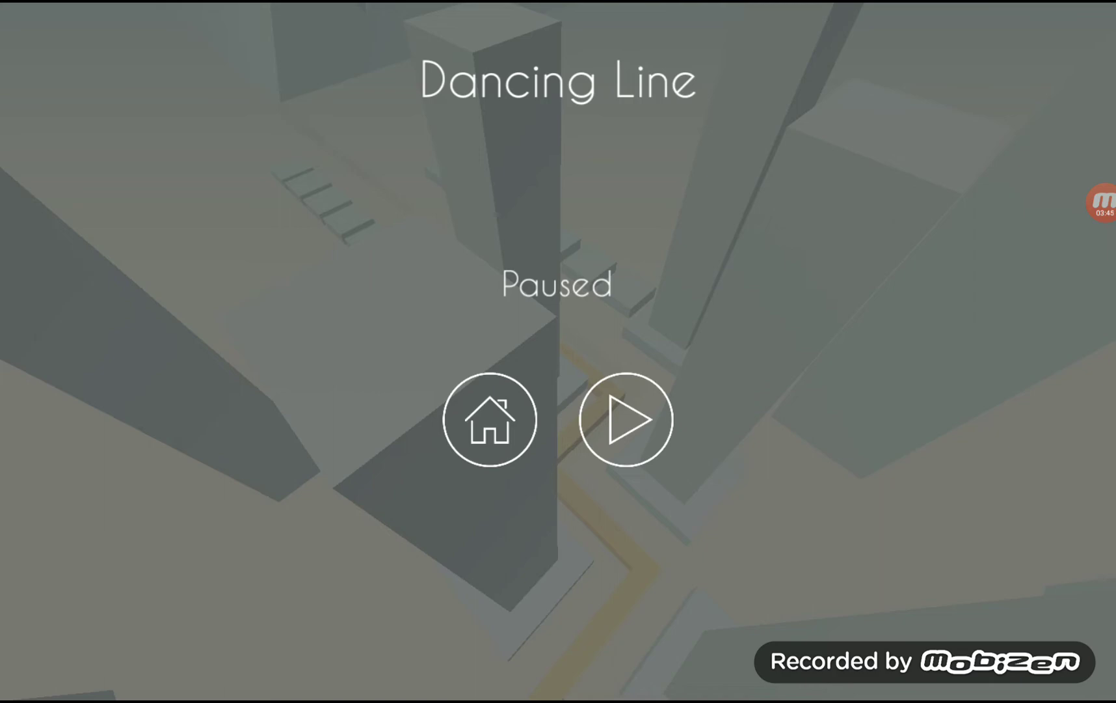
Step: Resume the run, advance along the winding path between towers, and pause again
click(624, 419)
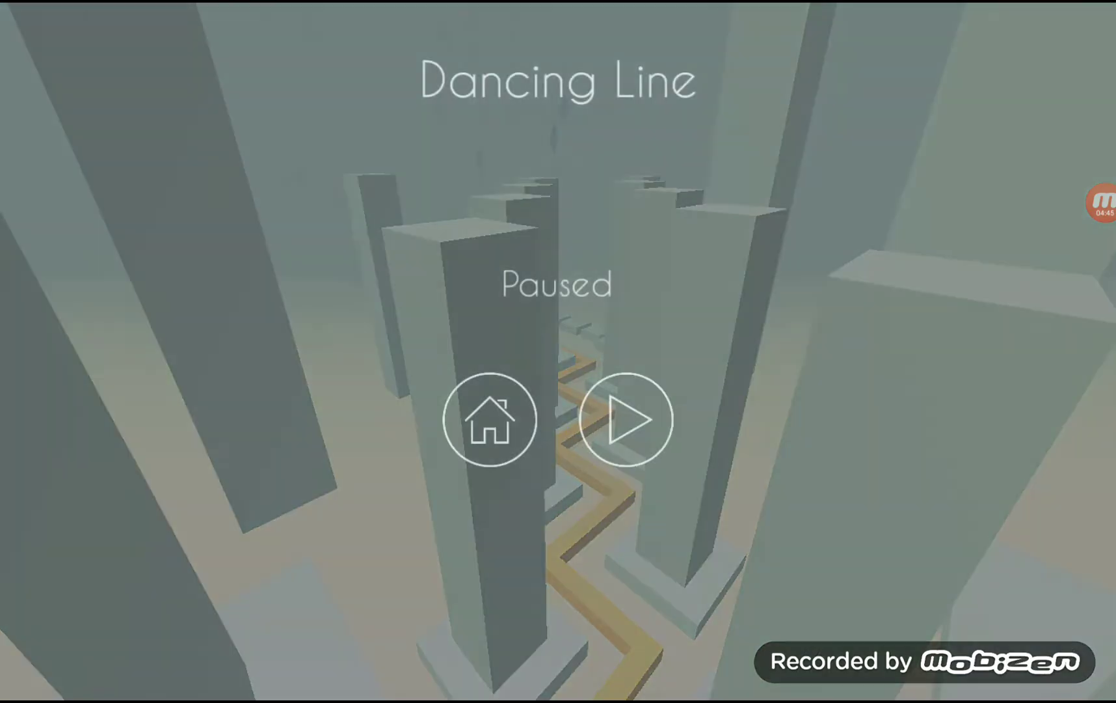
Step: Resume and carry the line past the towers onto open ground before pausing
click(629, 419)
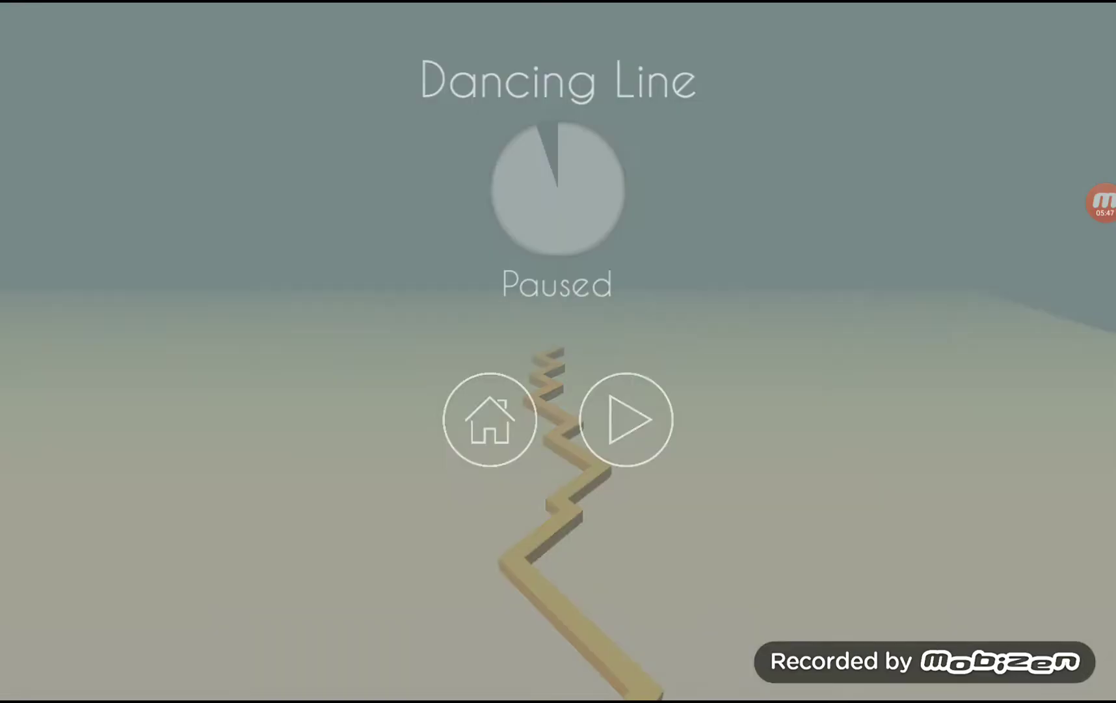
Step: Resume twice, pushing the progress circle nearly full, and pause back among the towers
click(625, 419)
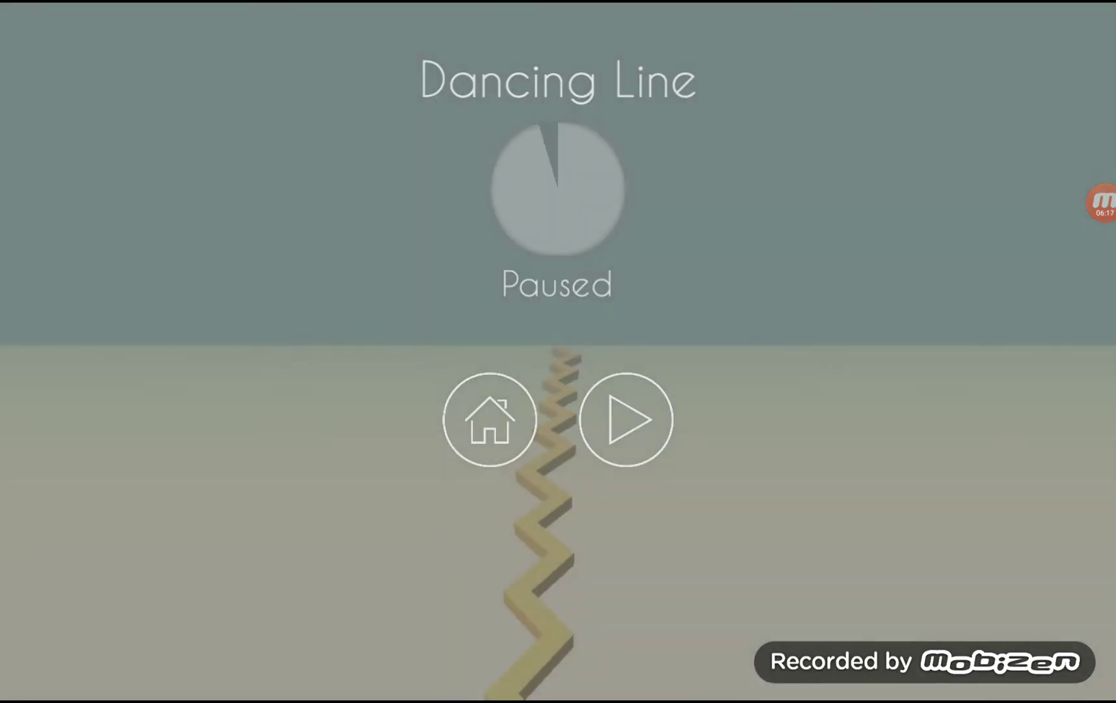
click(626, 419)
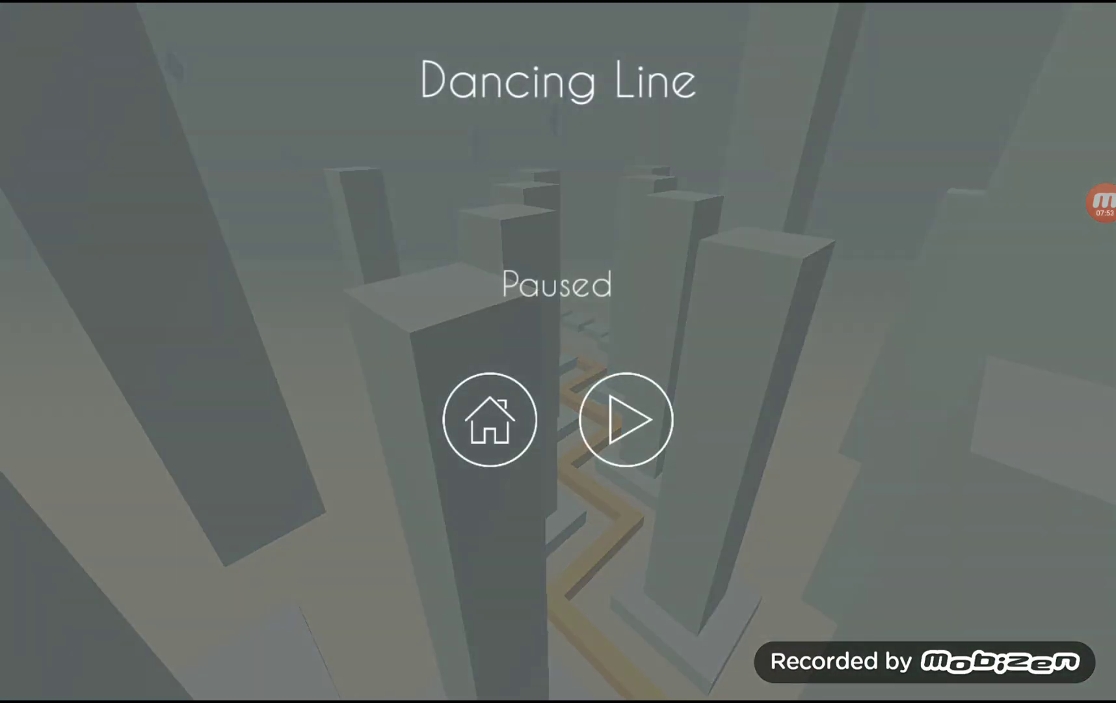
Step: Resume three times to move past the pillars onto open ground, pausing there
click(624, 419)
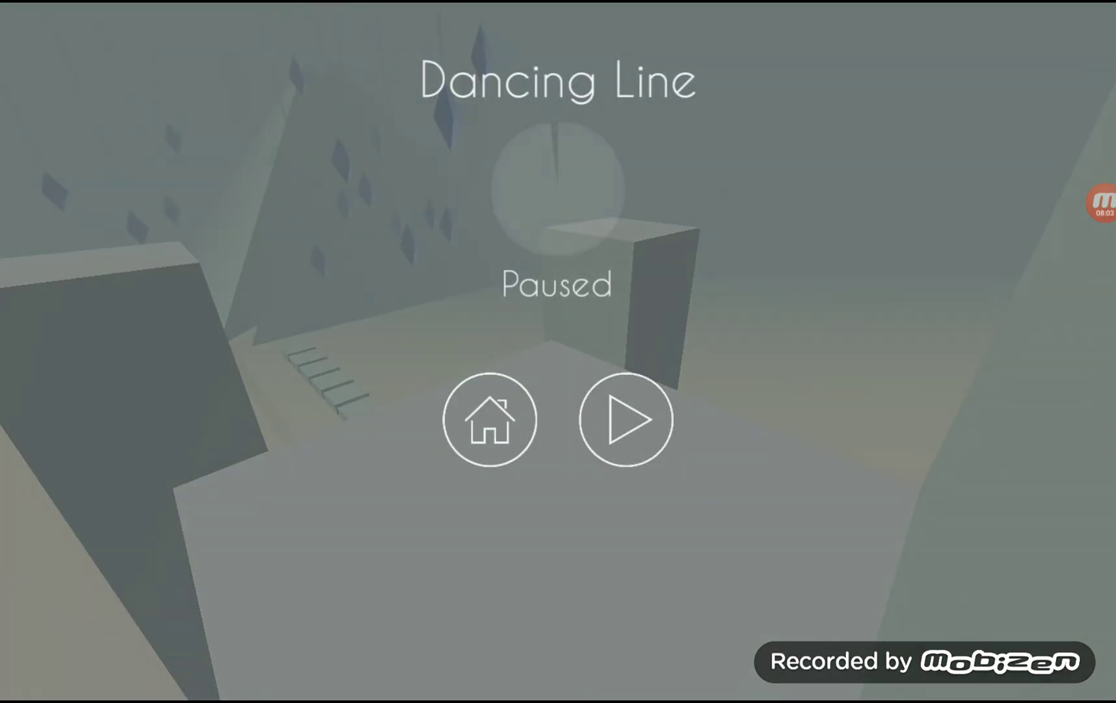
click(625, 421)
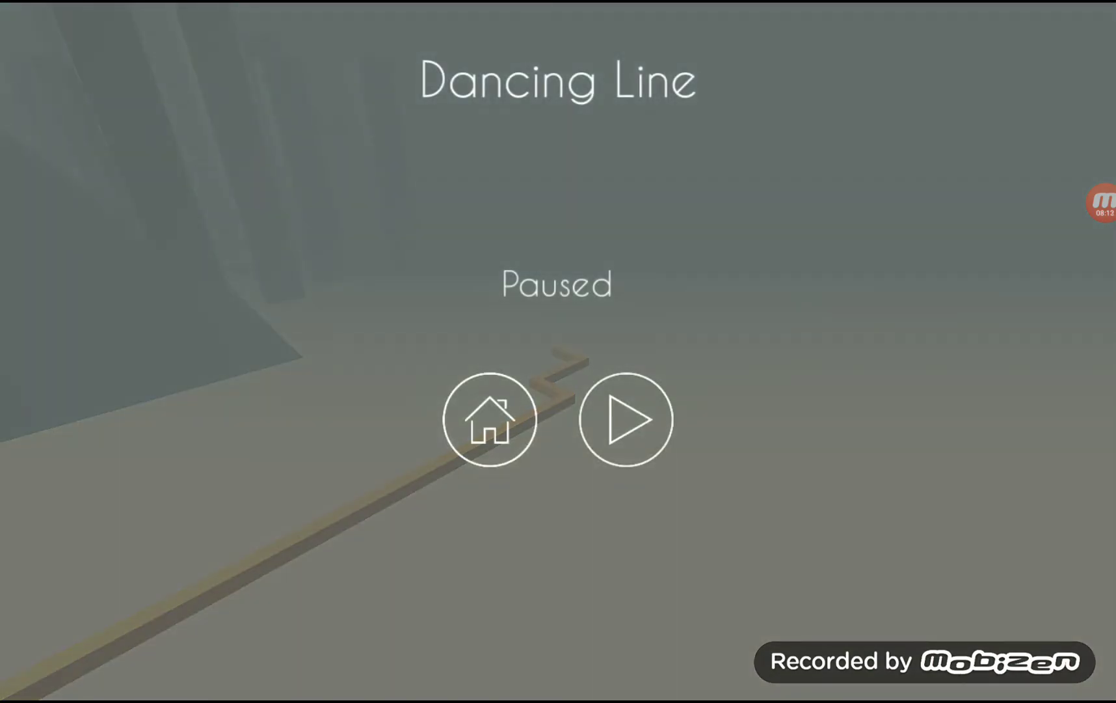
click(625, 419)
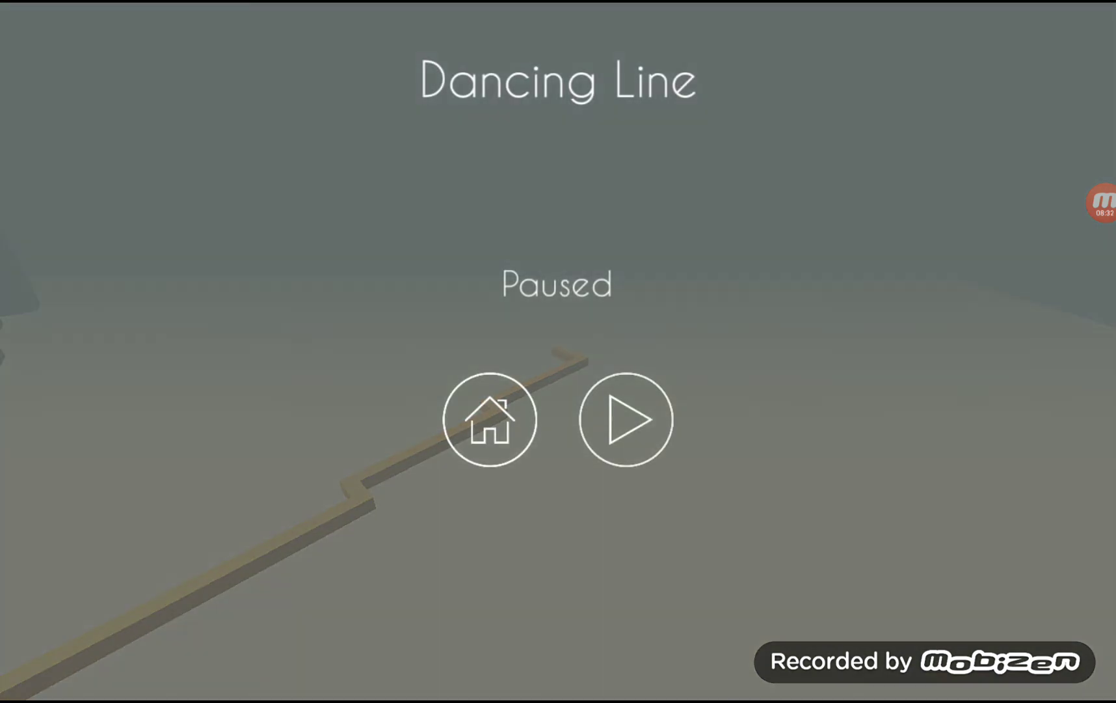
Step: Resume twice so the line glitches off the map edge onto the empty plain
click(625, 419)
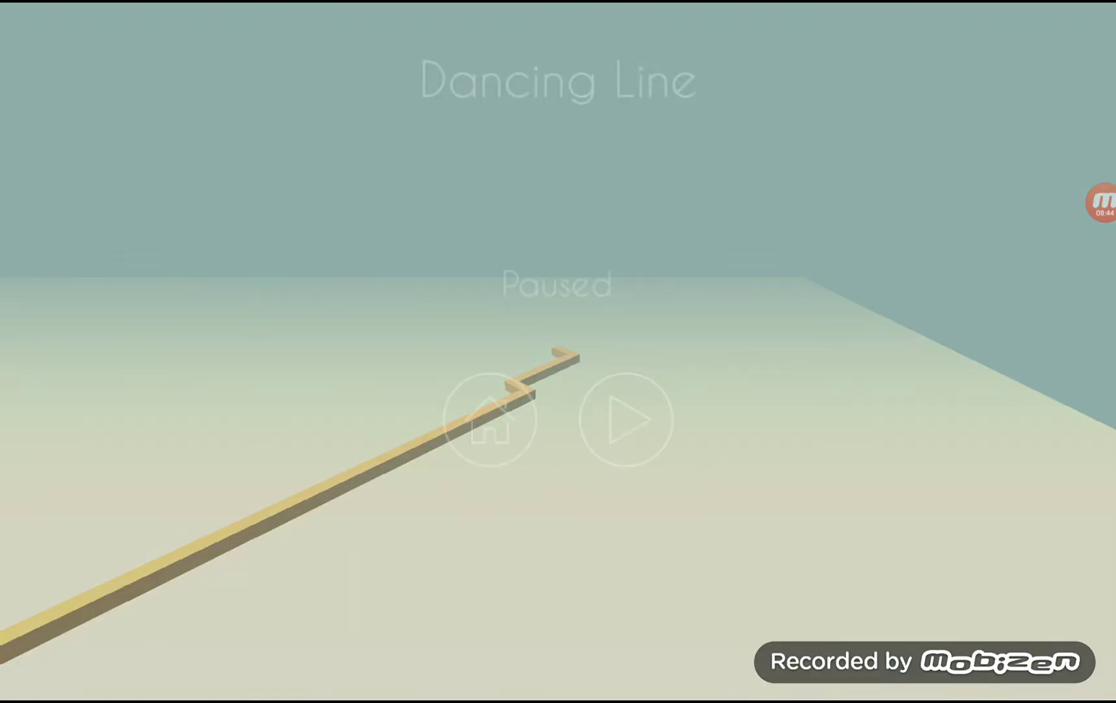
click(626, 419)
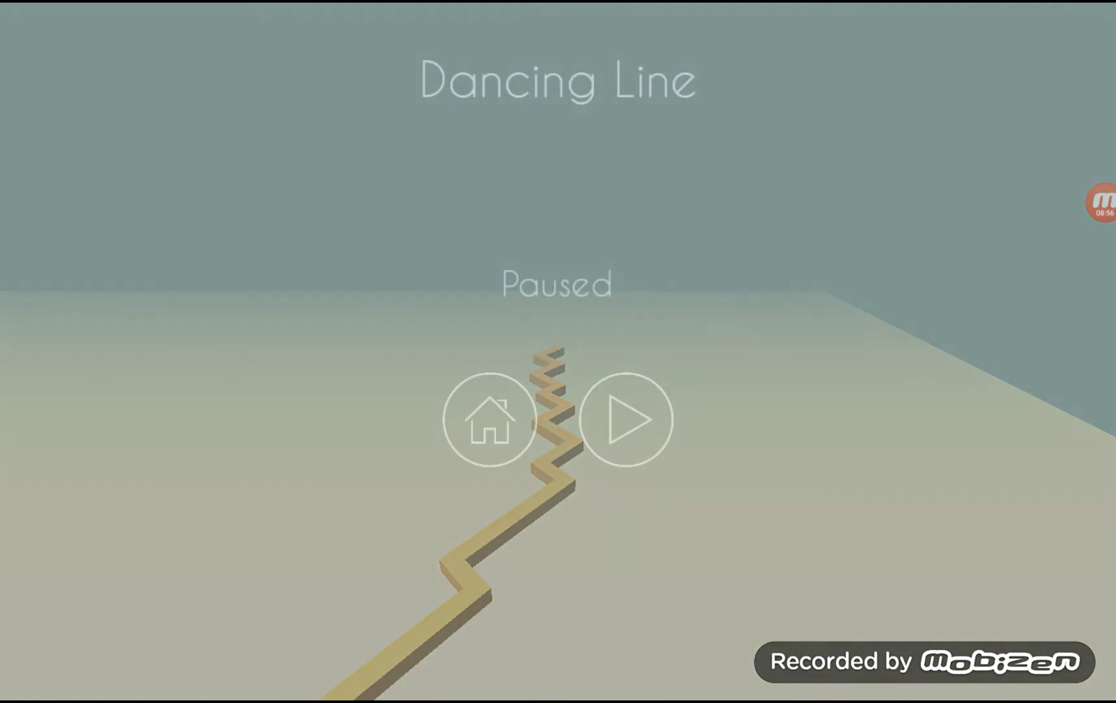
Step: Finish The Beginning at 100%, then browse the level menu to The Piano
click(626, 419)
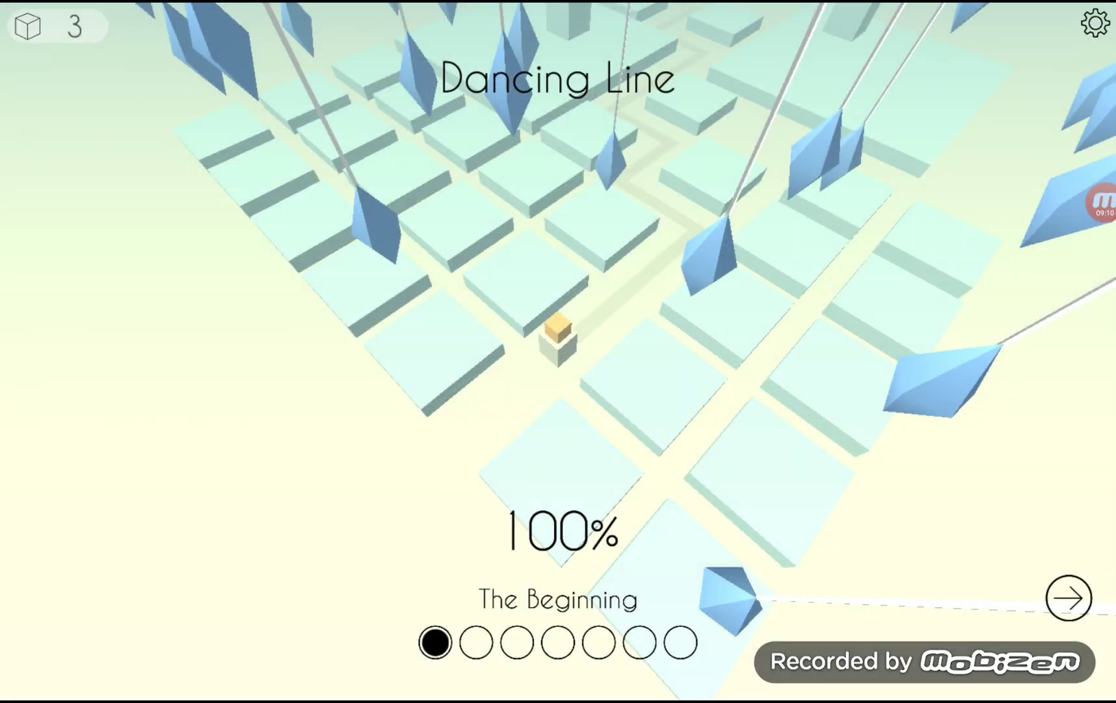
click(1069, 598)
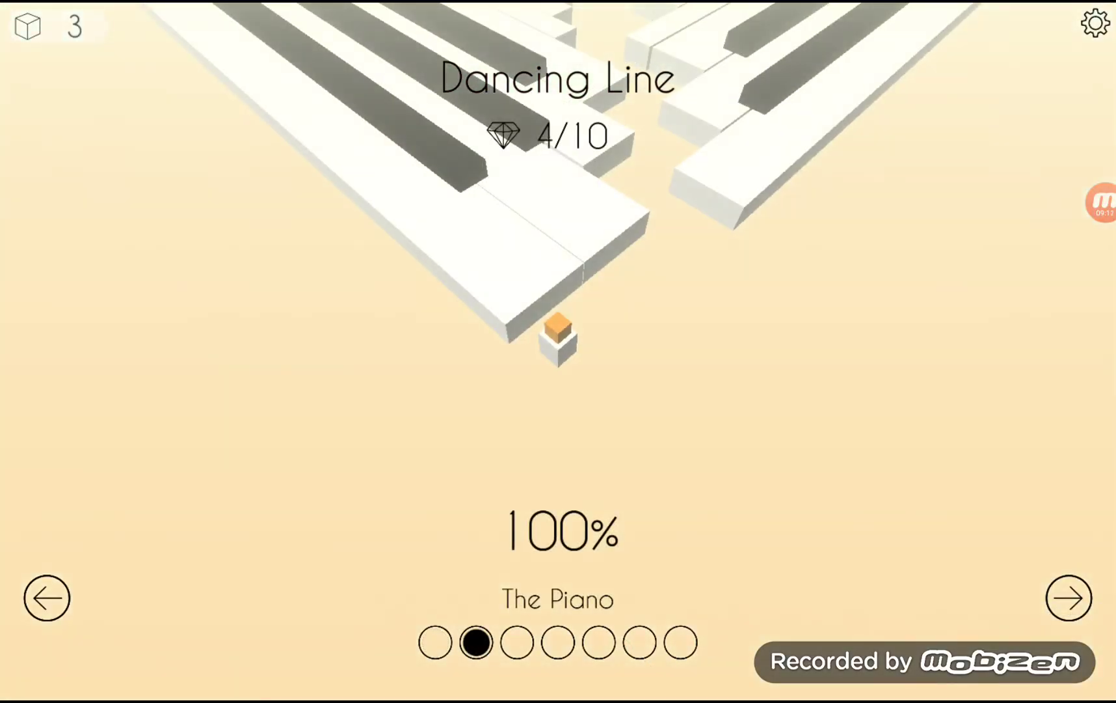